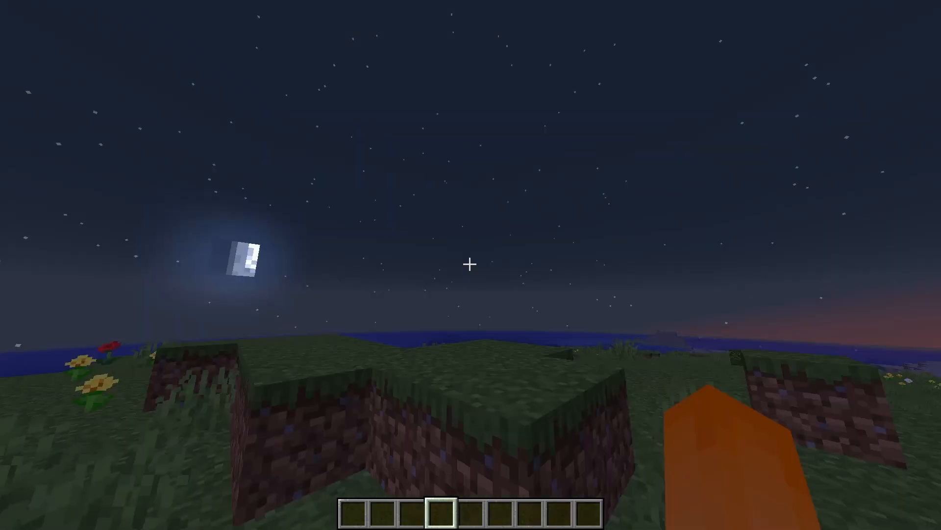
pyautogui.moveTo(471, 264)
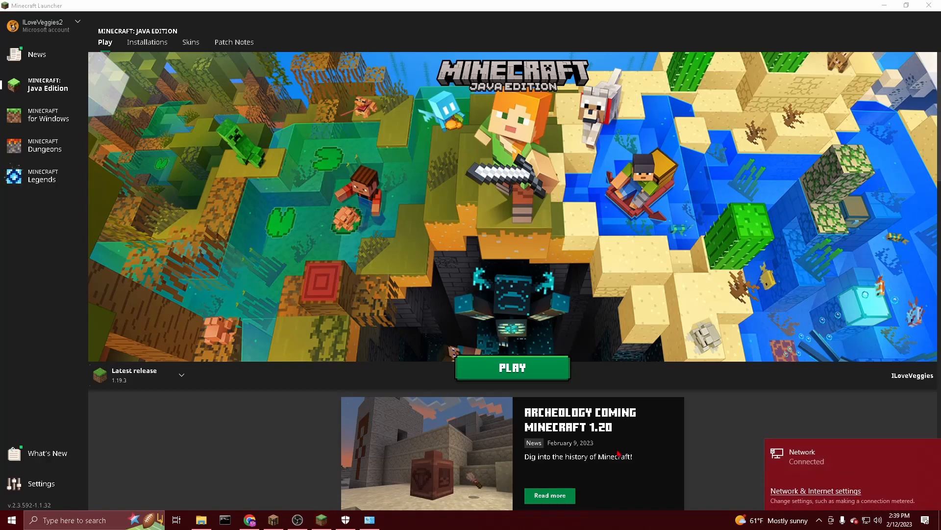
pyautogui.moveTo(376, 456)
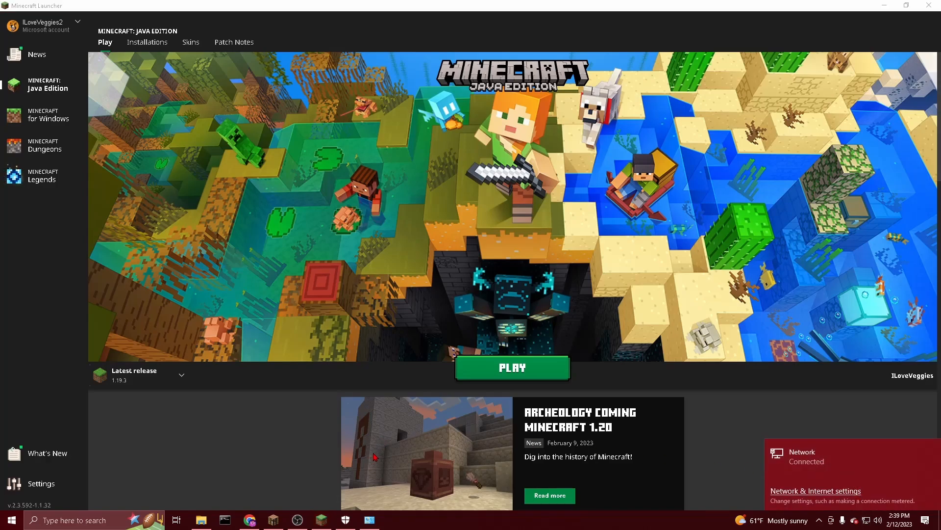
pyautogui.moveTo(502, 410)
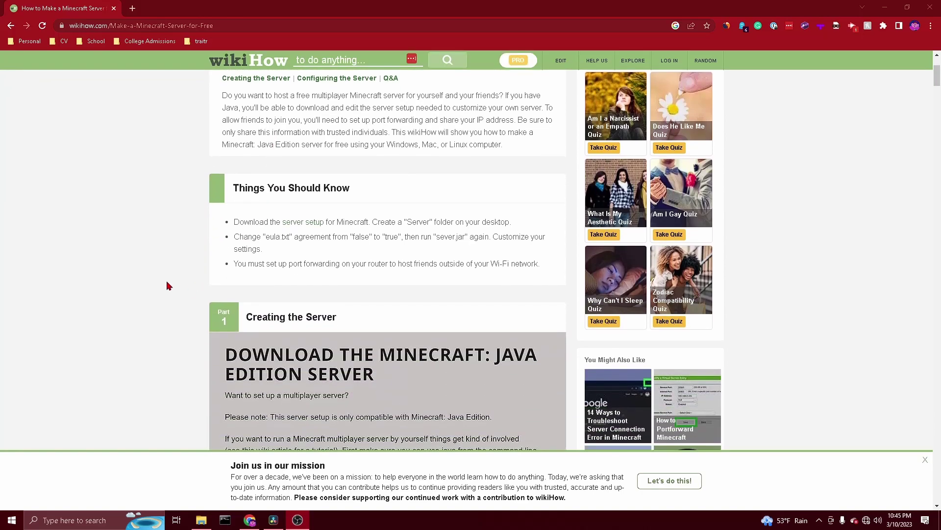
pyautogui.scroll(-3)
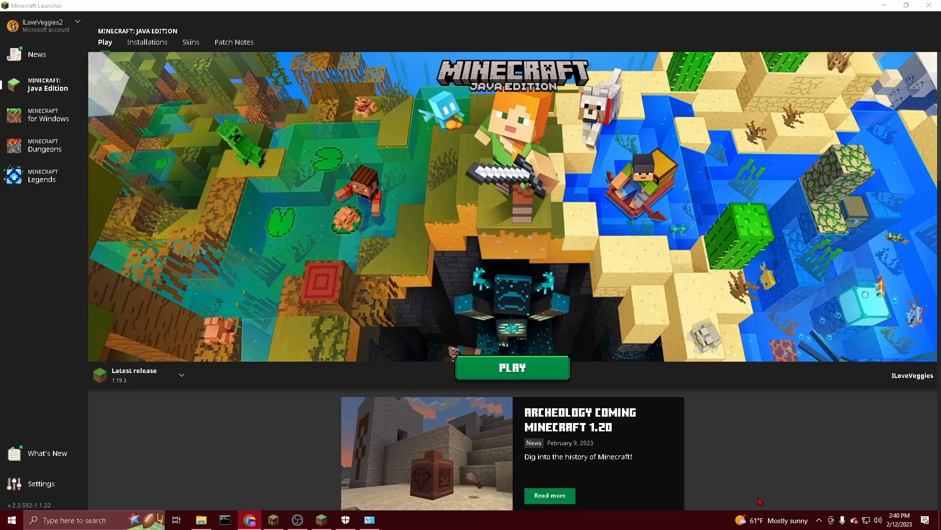
pyautogui.click(854, 519)
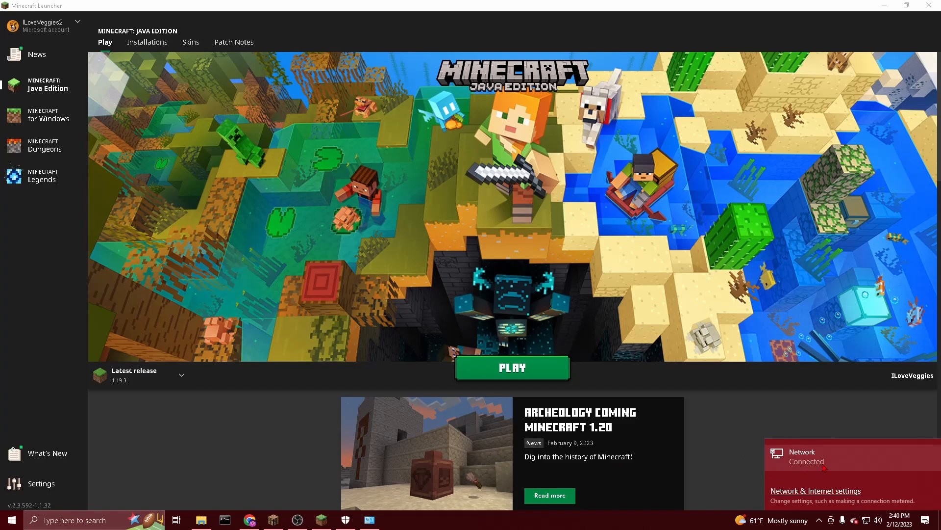
pyautogui.moveTo(857, 456)
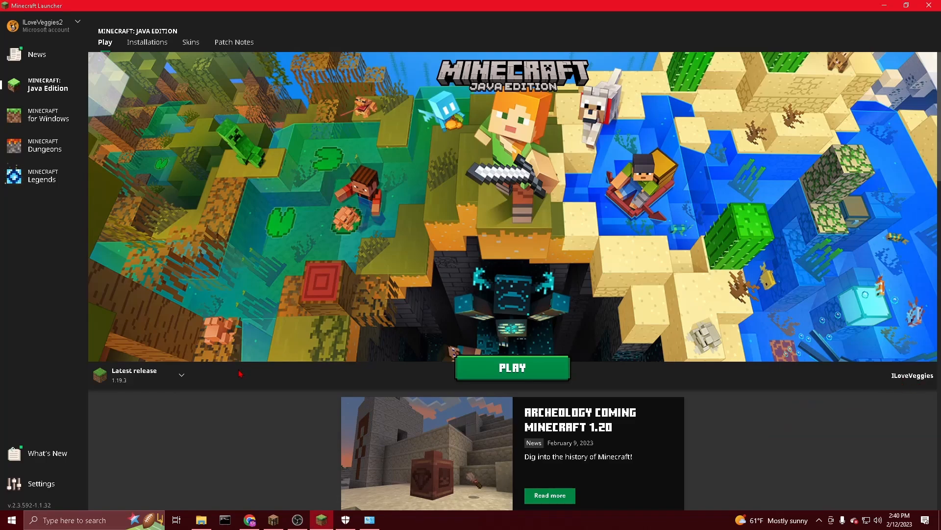
# Step: Show the installed game versions, including Latest release 1.19.3
pyautogui.click(180, 374)
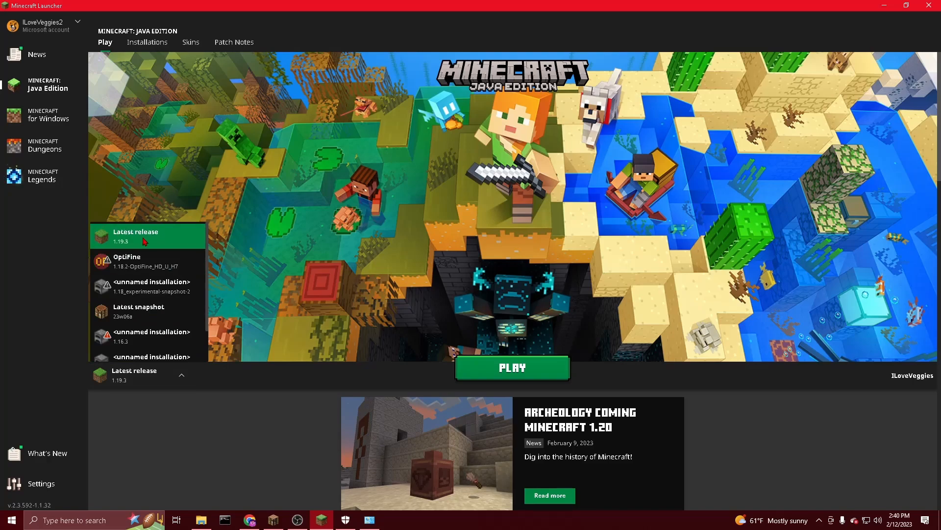
pyautogui.moveTo(136, 245)
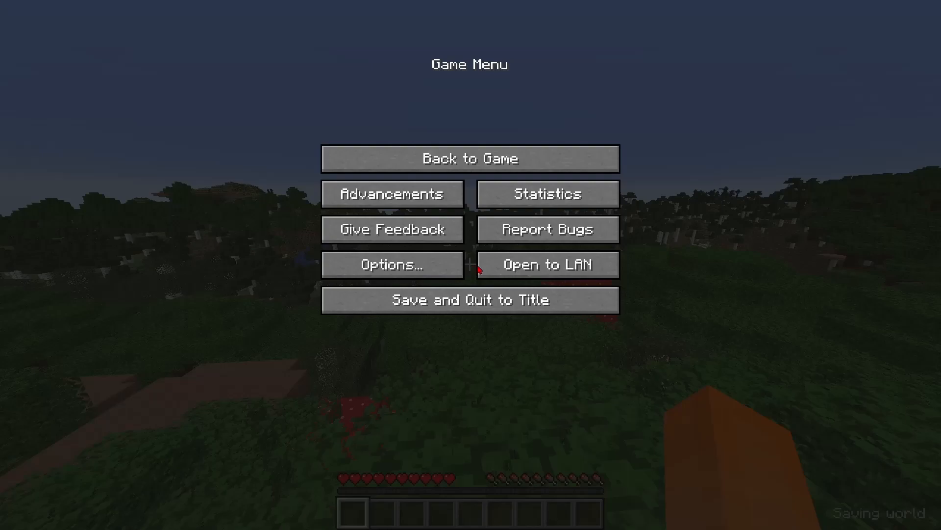
# Step: Bring up the world's Open to LAN settings and select the Port Number field showing 49328
pyautogui.click(546, 264)
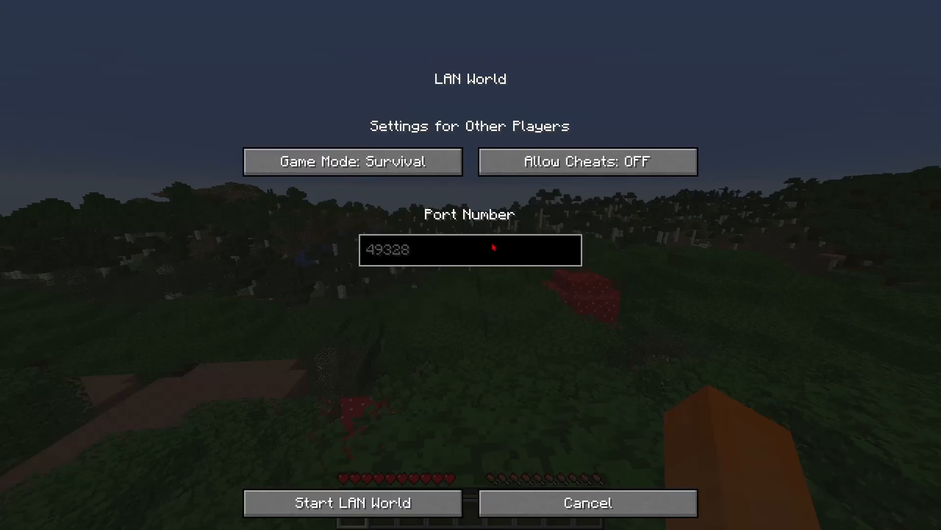
pyautogui.click(353, 503)
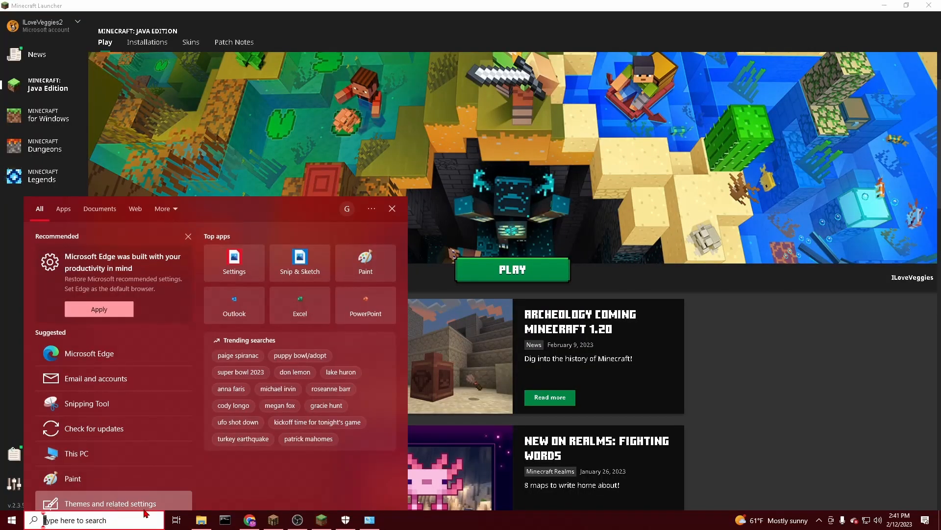
# Step: Find Network status via Windows search and show the Ethernet connection's Private profile properties
pyautogui.write('ne')
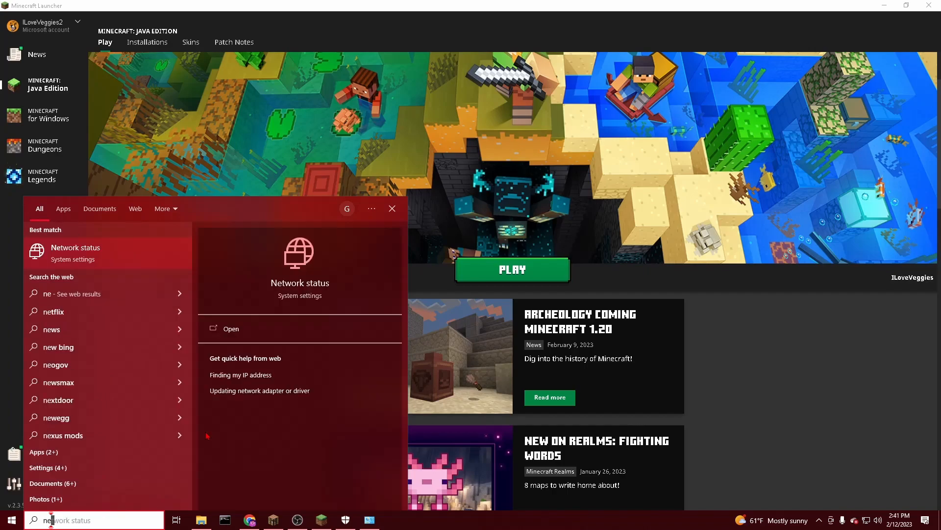
pyautogui.click(231, 329)
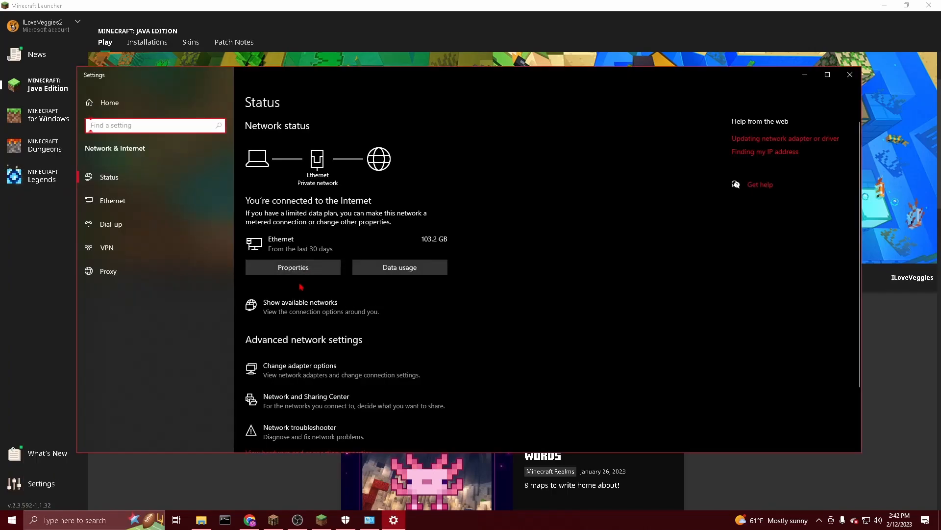
pyautogui.click(292, 267)
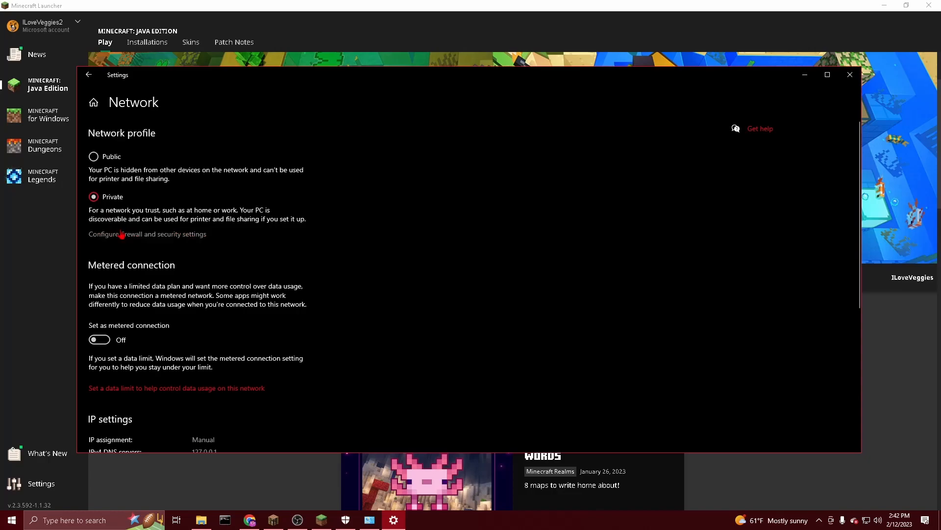
pyautogui.moveTo(147, 219)
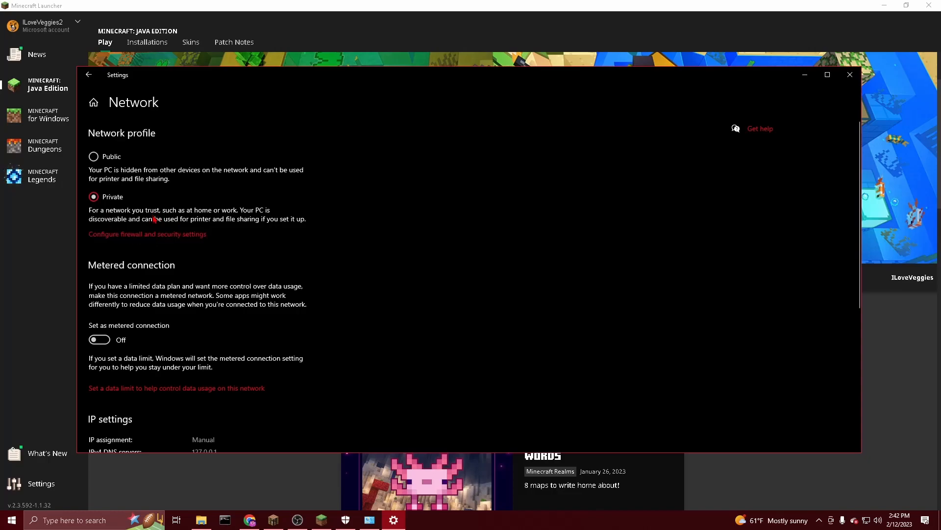
pyautogui.moveTo(198, 265)
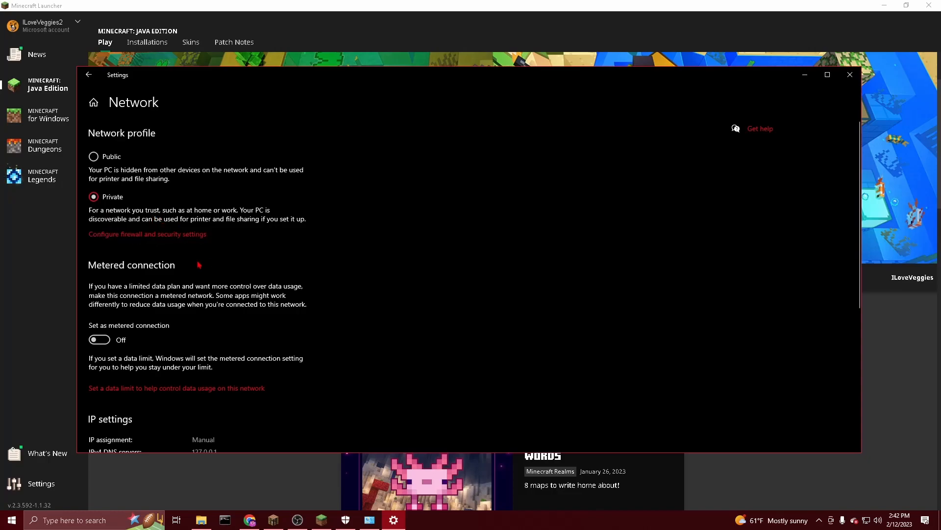
# Step: Turn Microsoft Defender Firewall off for the private network and return to the firewall overview
pyautogui.click(147, 233)
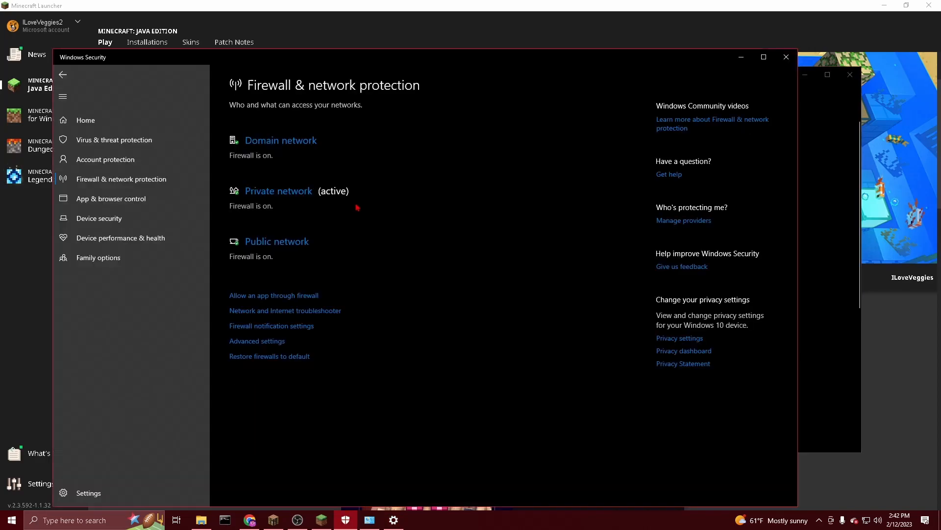
pyautogui.moveTo(288, 202)
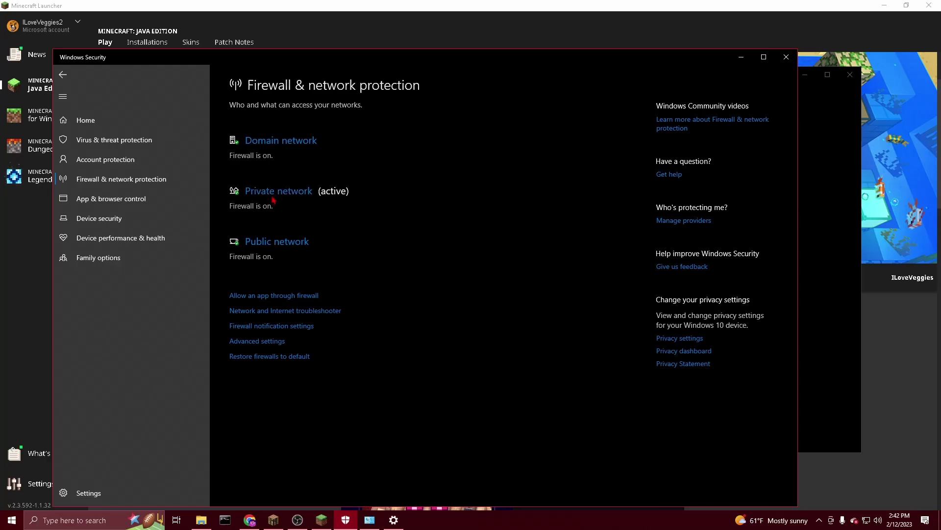
pyautogui.click(278, 190)
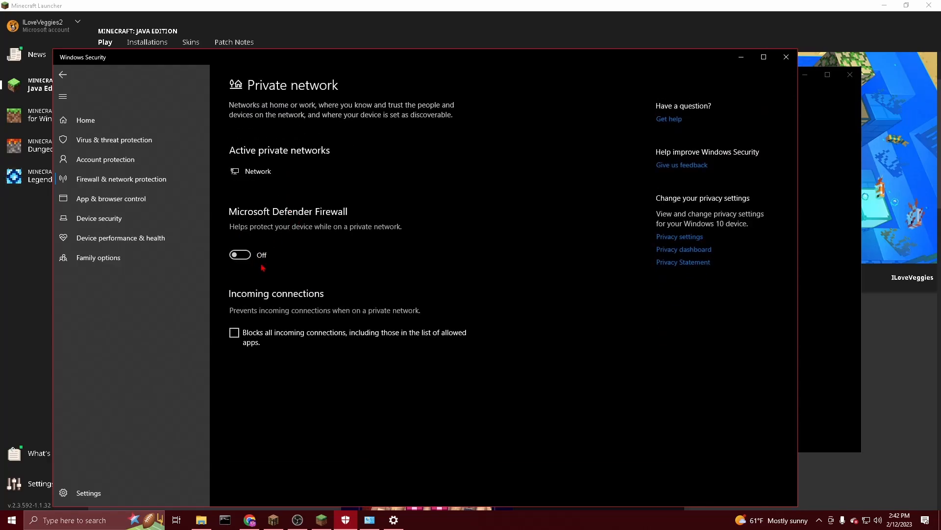
pyautogui.click(240, 255)
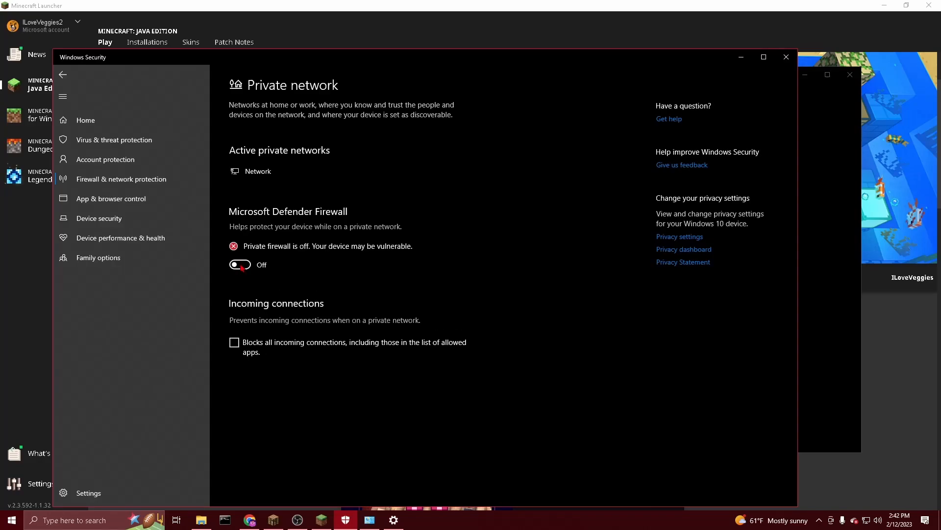
pyautogui.moveTo(244, 280)
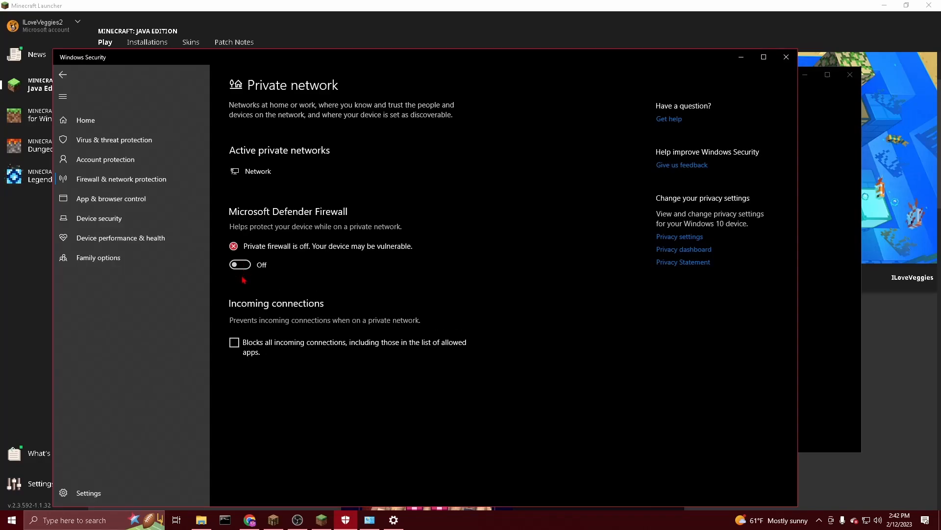
pyautogui.click(63, 74)
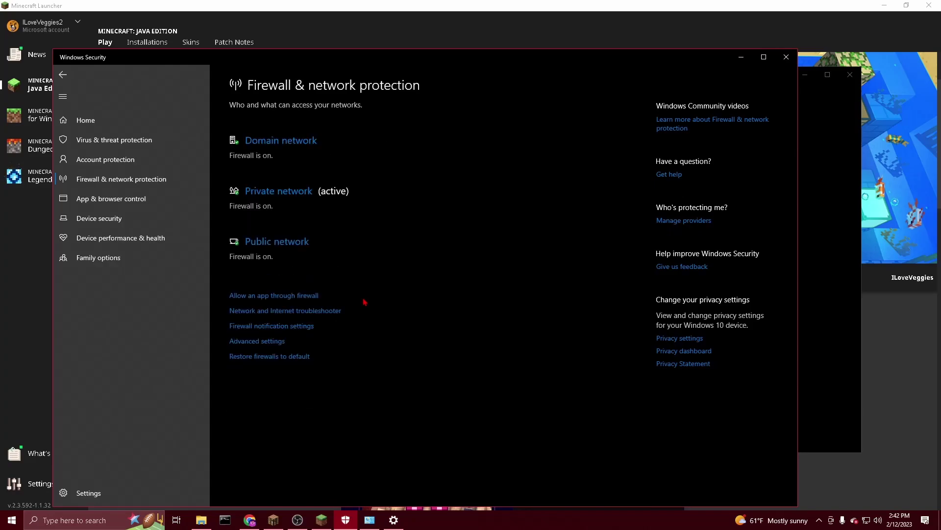
pyautogui.moveTo(267, 302)
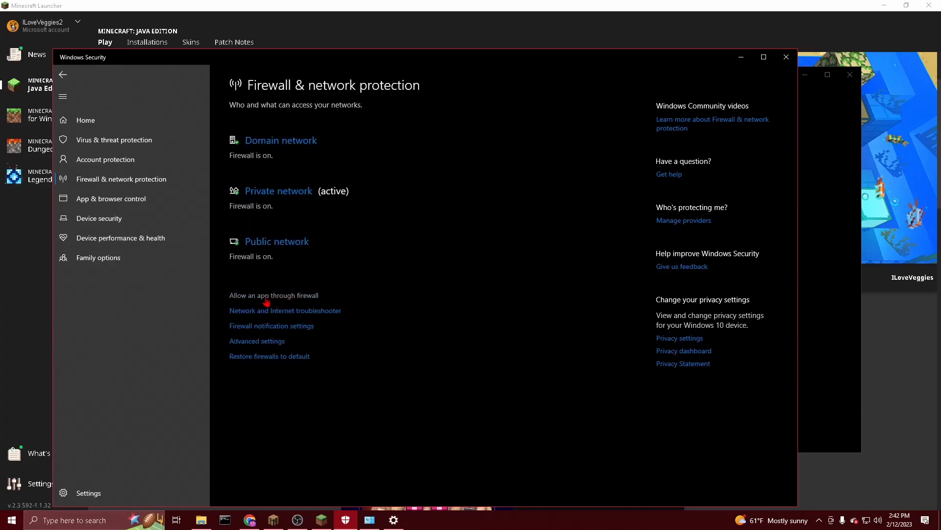
# Step: Make the firewall's allowed apps list editable and allow the Java(TM) Platform SE binary on private networks
pyautogui.click(274, 295)
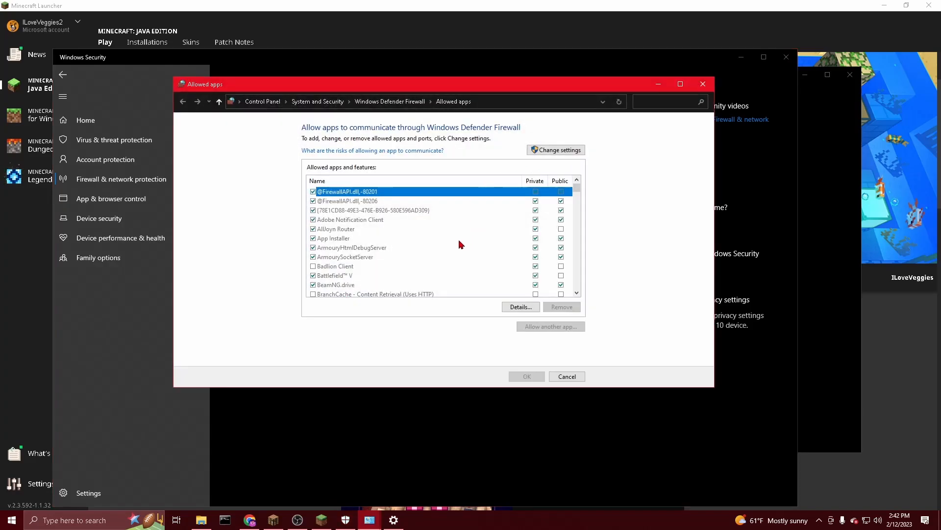
pyautogui.scroll(-3)
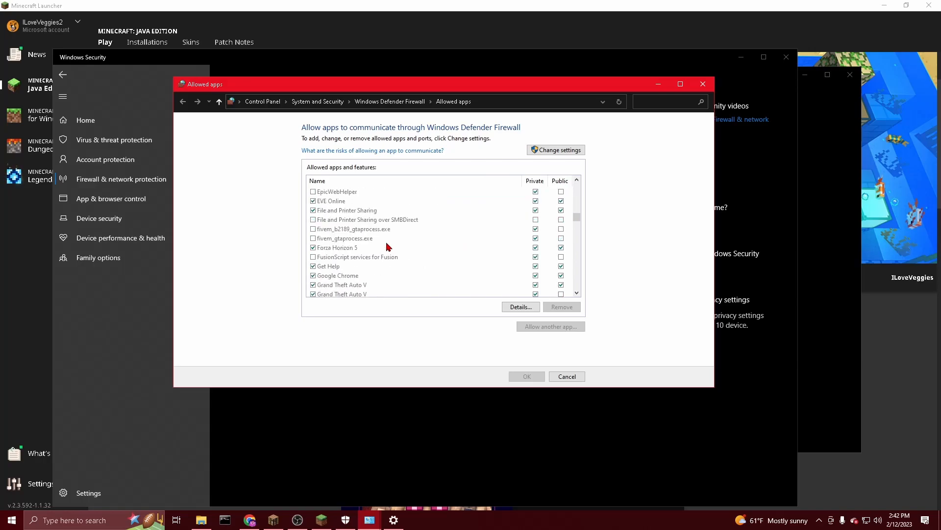
pyautogui.scroll(-3)
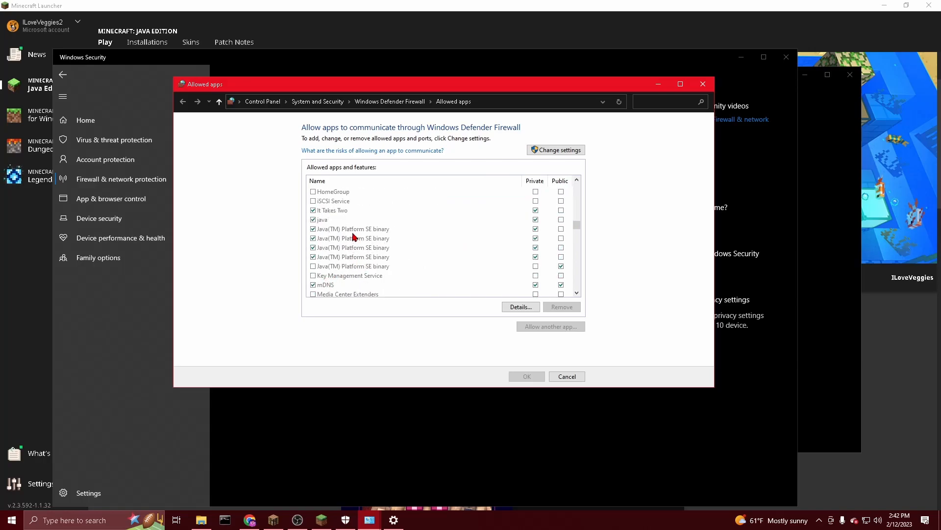
pyautogui.moveTo(546, 236)
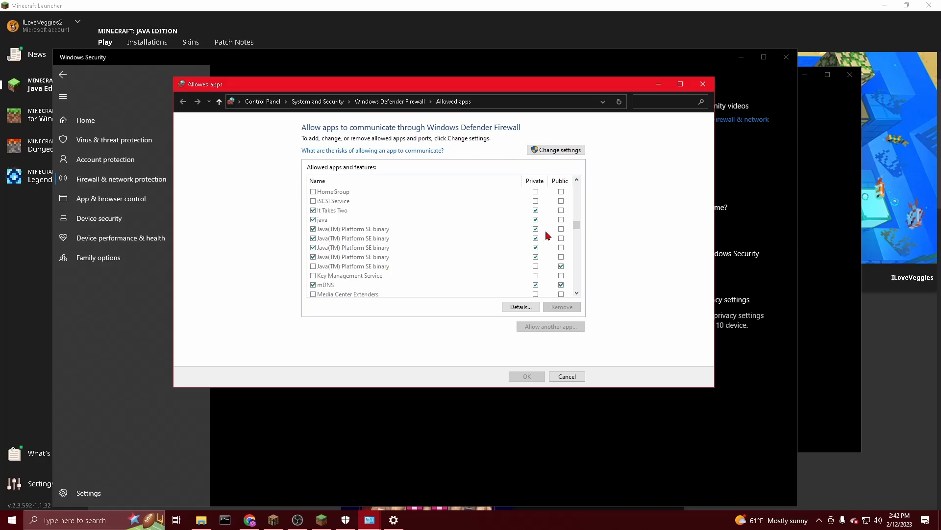
pyautogui.click(555, 149)
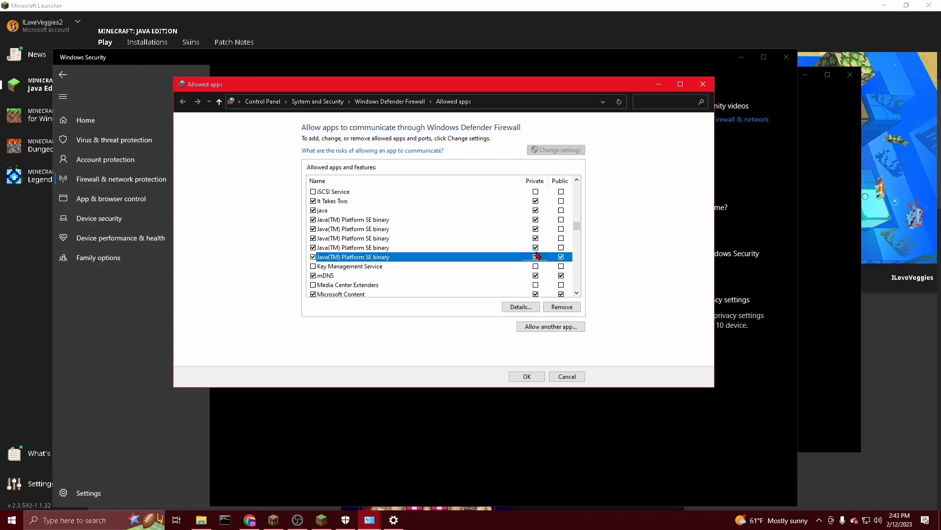
pyautogui.click(535, 256)
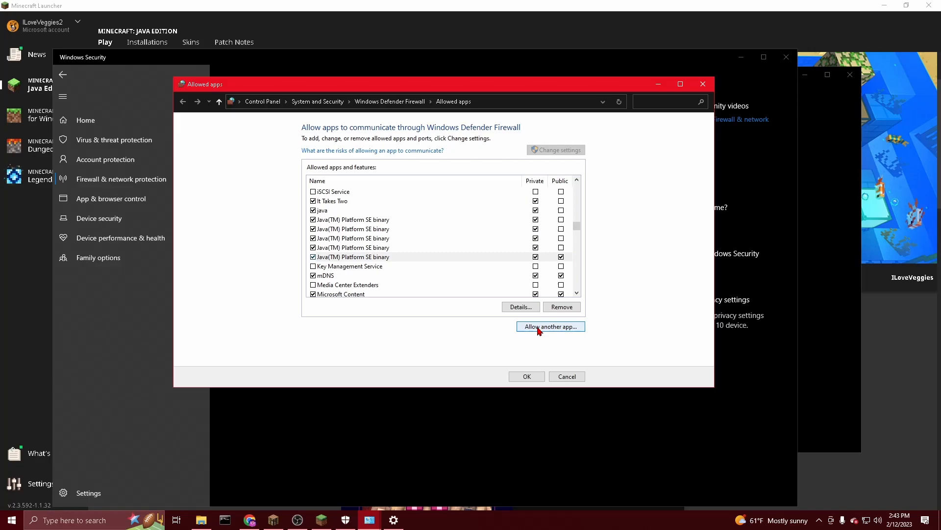
# Step: Add the Minecraft Launcher shortcut from the Desktop as another app allowed through the firewall
pyautogui.click(549, 326)
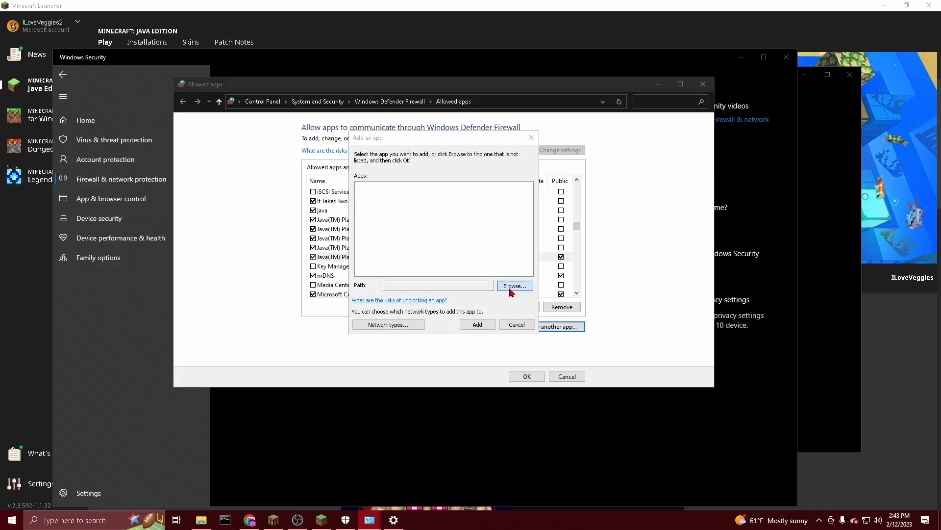
pyautogui.click(513, 286)
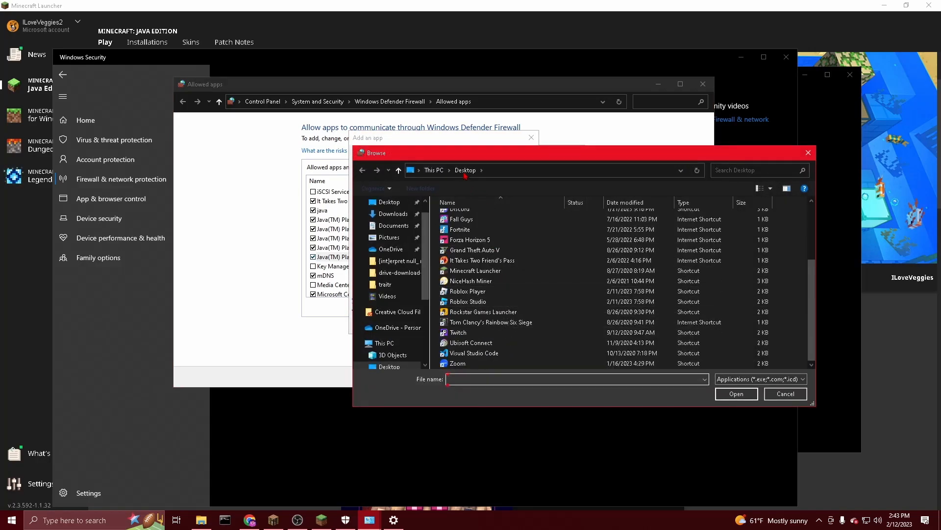
pyautogui.click(475, 271)
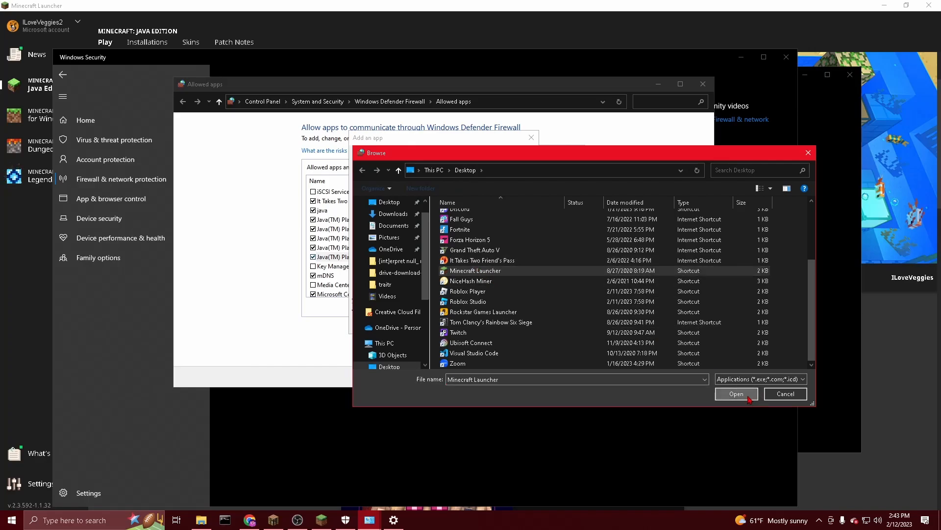
pyautogui.click(736, 394)
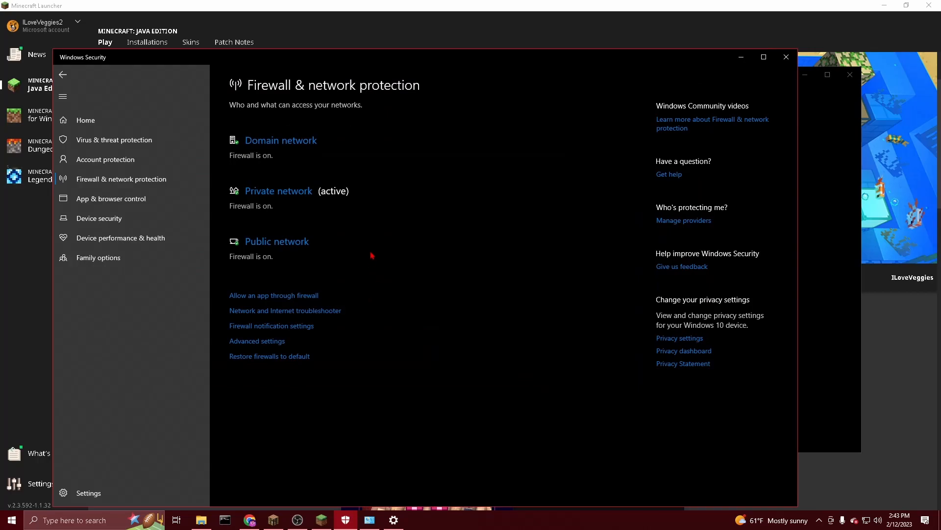
pyautogui.moveTo(390, 167)
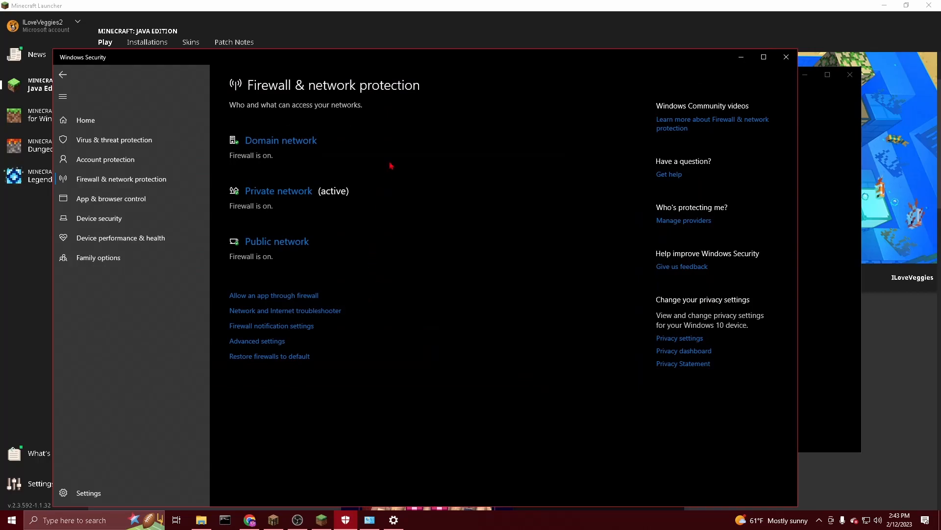
pyautogui.moveTo(282, 196)
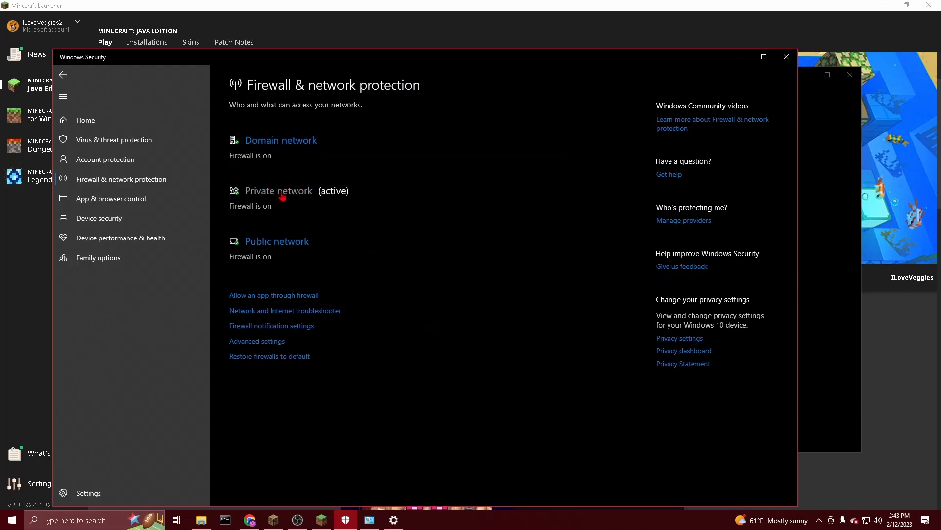
pyautogui.click(72, 520)
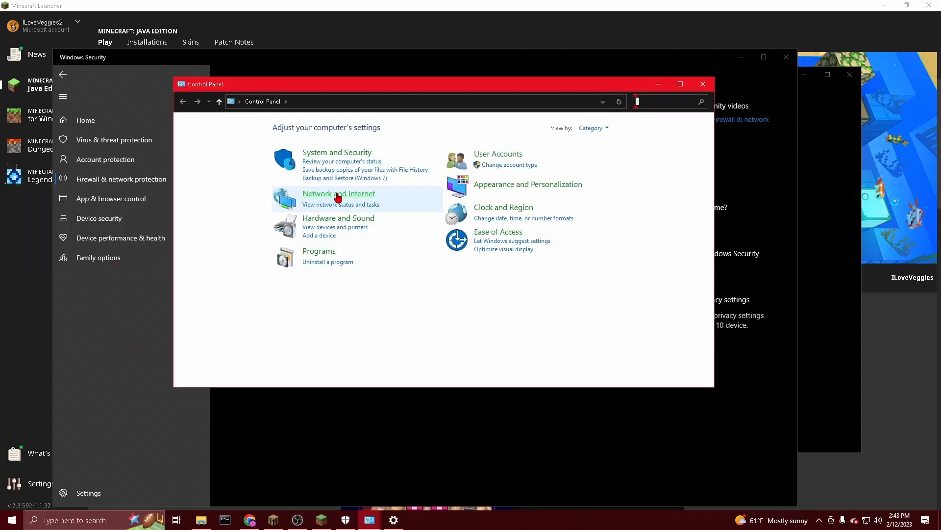
# Step: Reach Advanced sharing settings via Network and Sharing Center, showing discovery and file sharing on
pyautogui.click(338, 193)
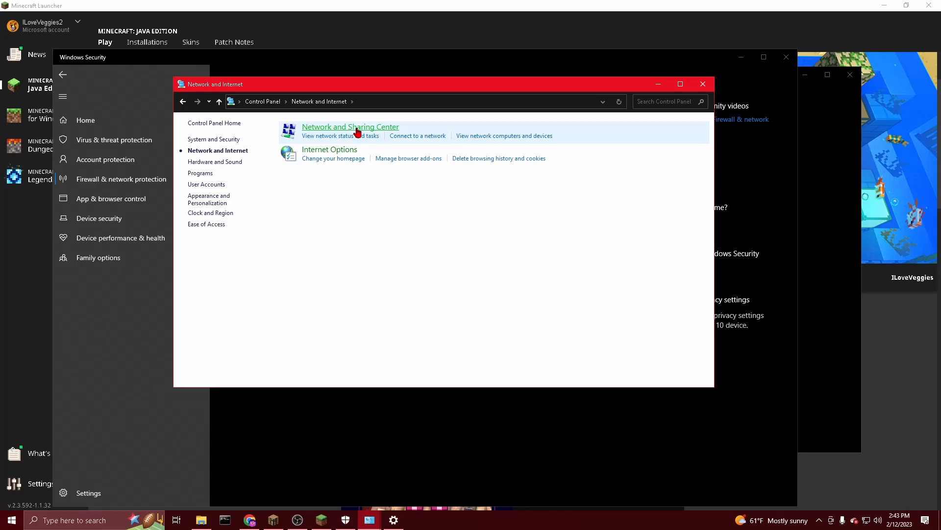
pyautogui.click(350, 126)
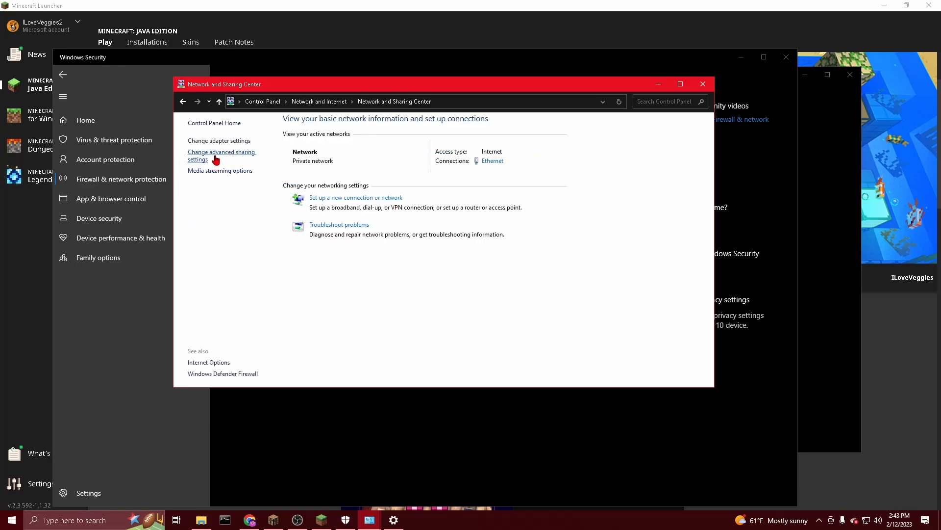
pyautogui.click(222, 155)
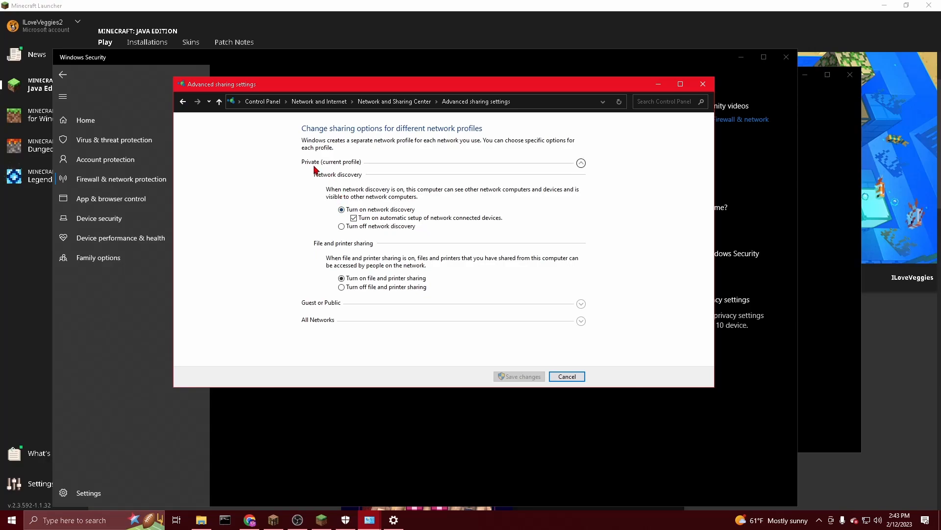
pyautogui.moveTo(354, 223)
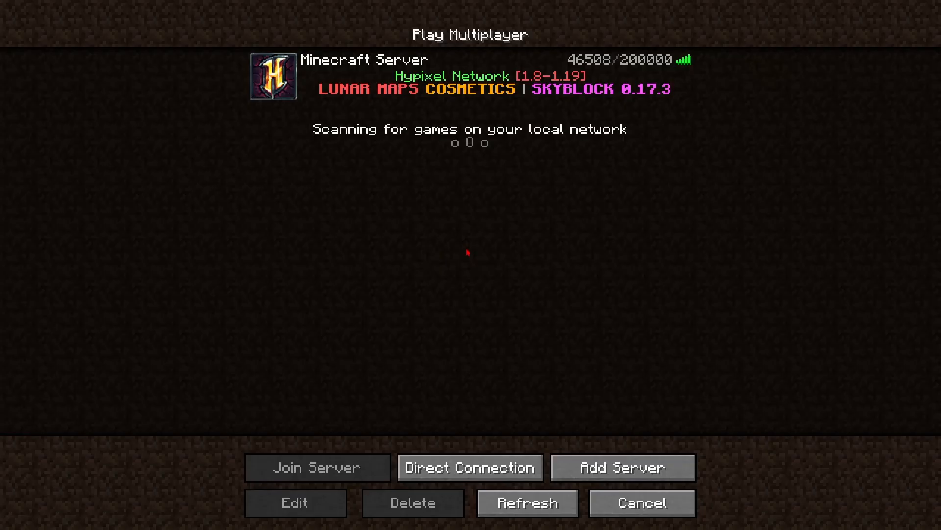
pyautogui.moveTo(339, 141)
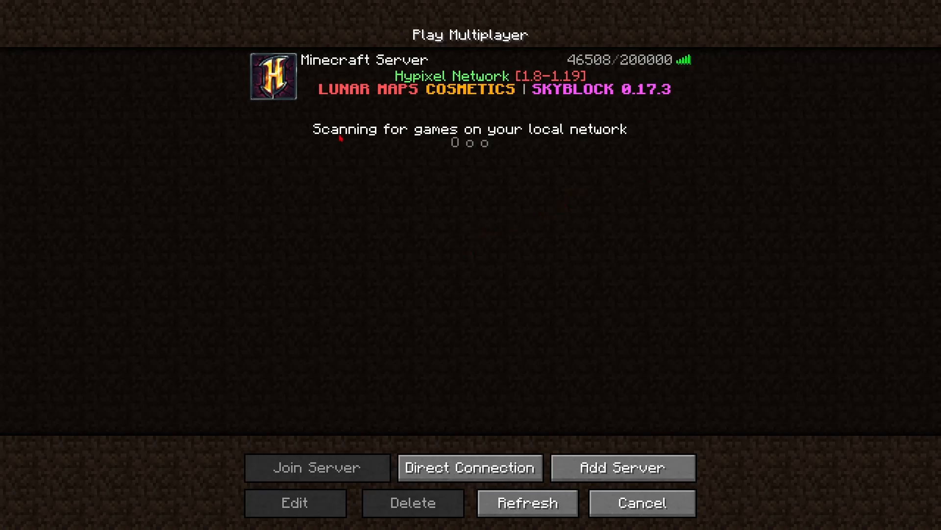
pyautogui.moveTo(532, 335)
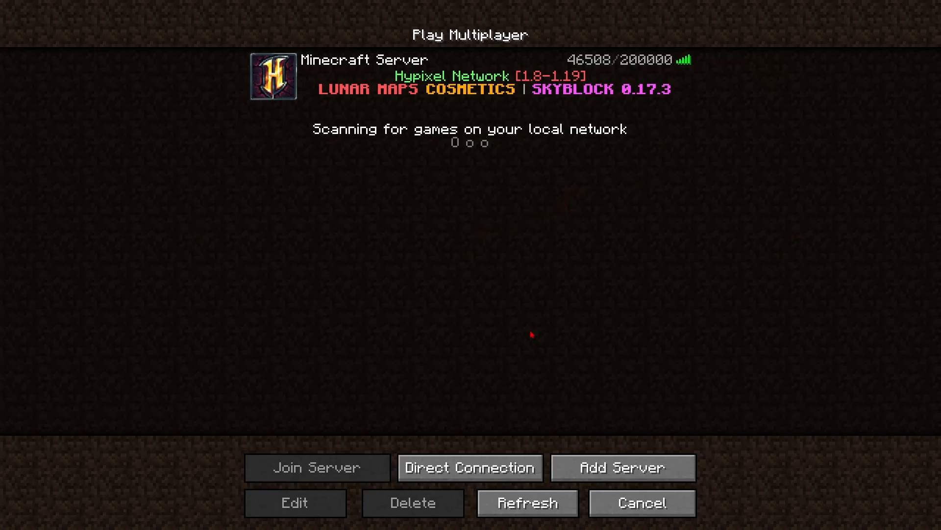
pyautogui.moveTo(722, 234)
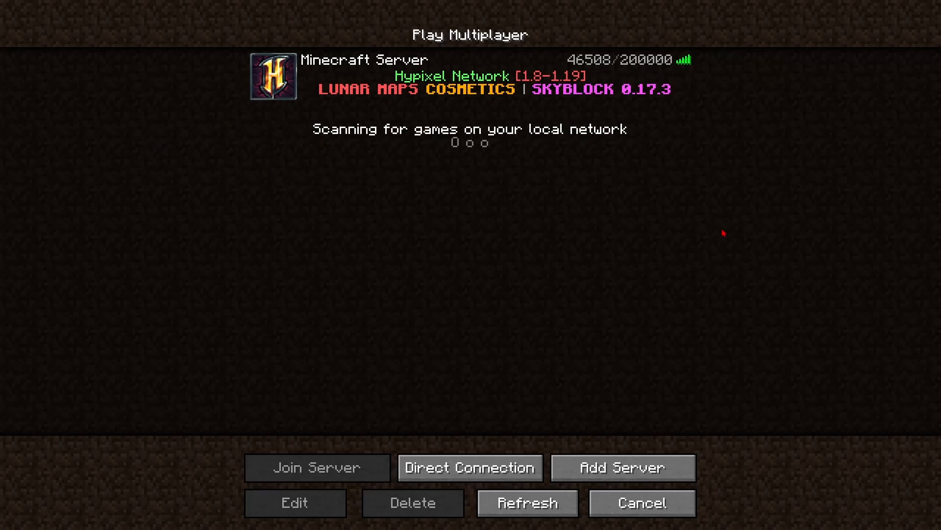
pyautogui.moveTo(470, 467)
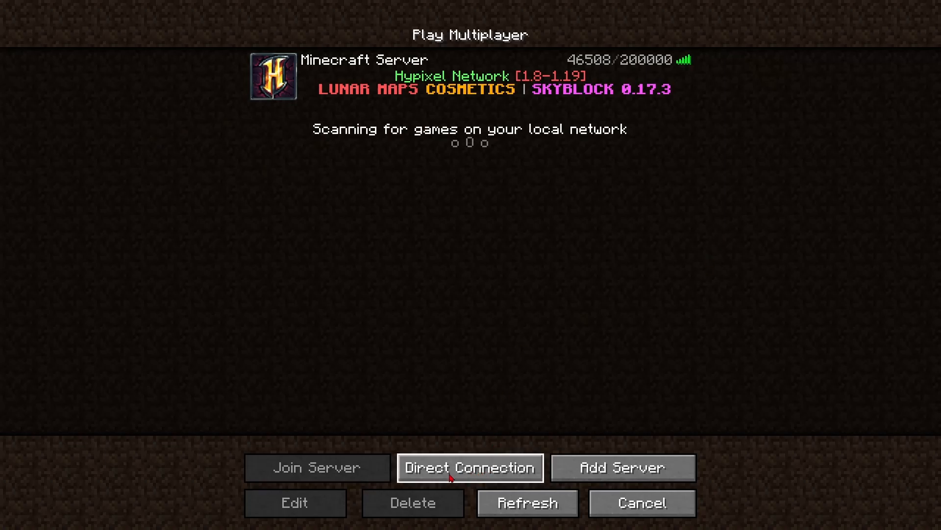
# Step: Start a Direct Connection to join a game by its address
pyautogui.click(470, 467)
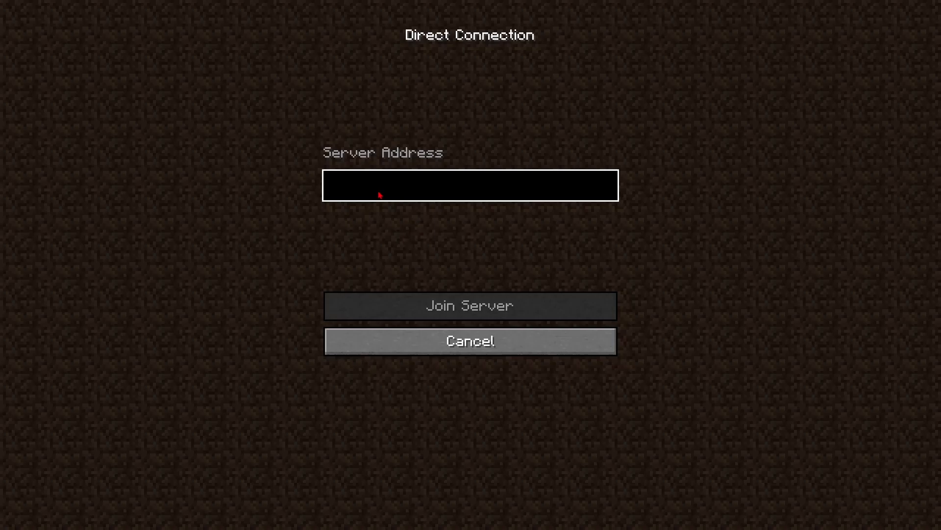
# Step: Enter the server address 192.168.14.138:60965 for the friend's LAN game
pyautogui.write('192.168.14.138')
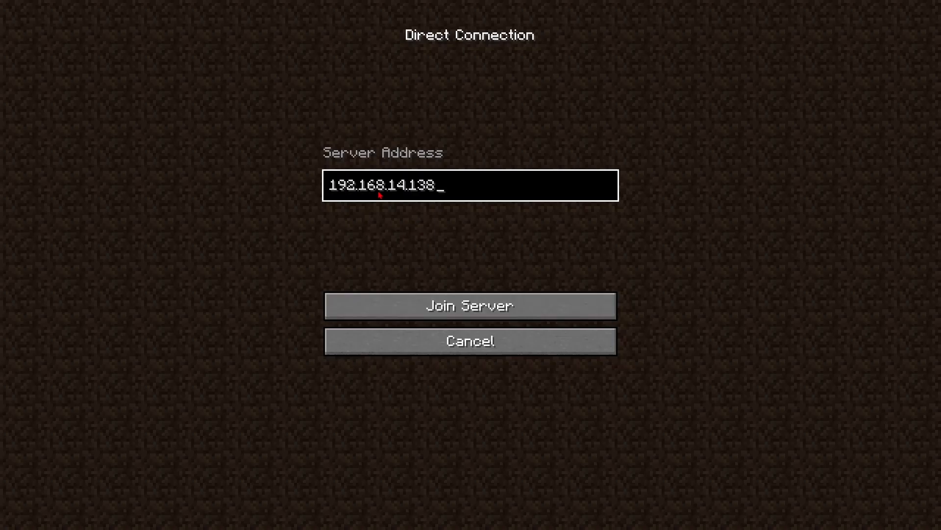
pyautogui.write(':')
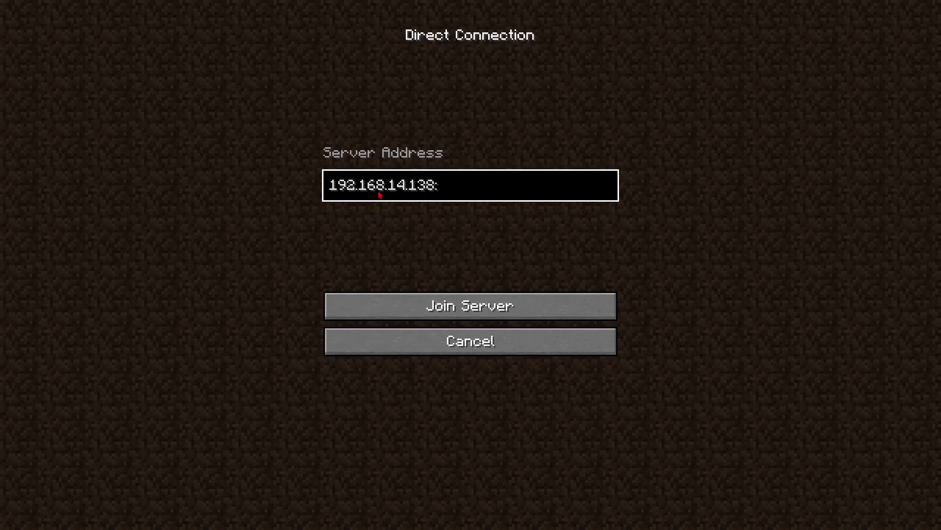
pyautogui.click(470, 306)
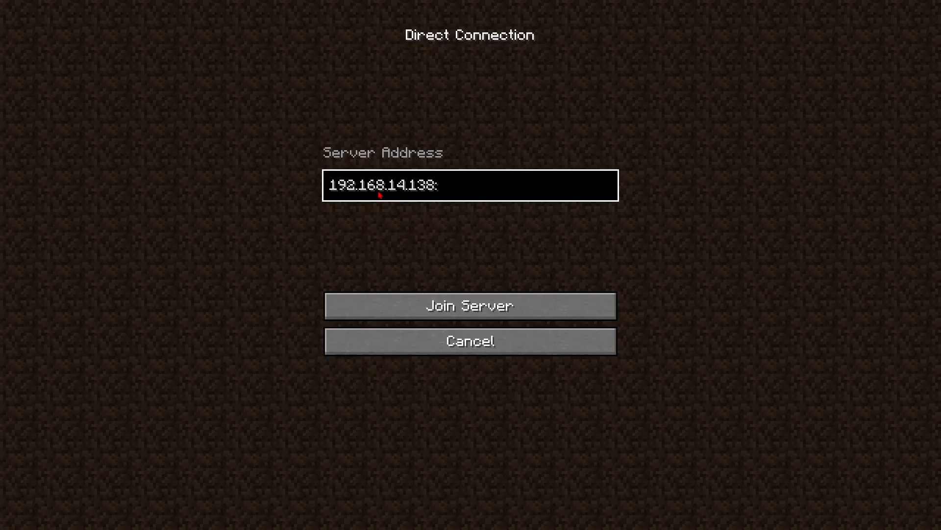
pyautogui.write('60965')
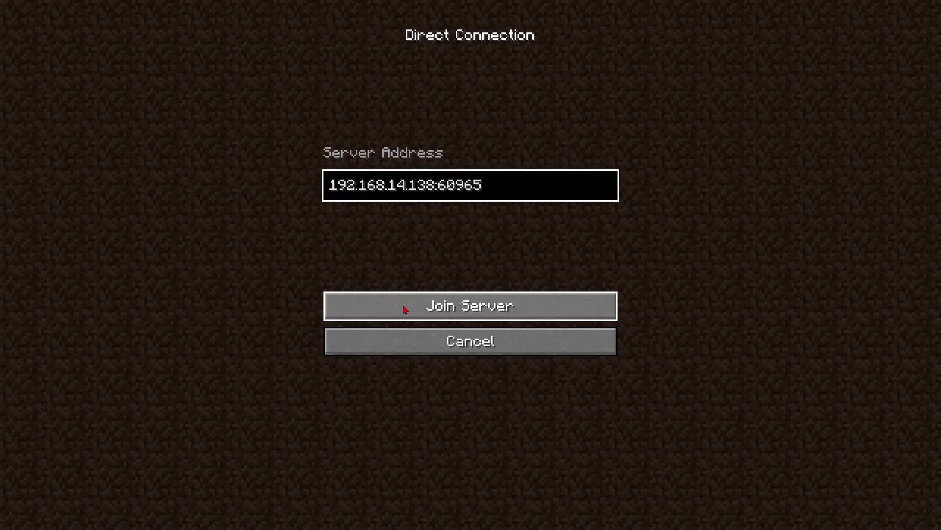